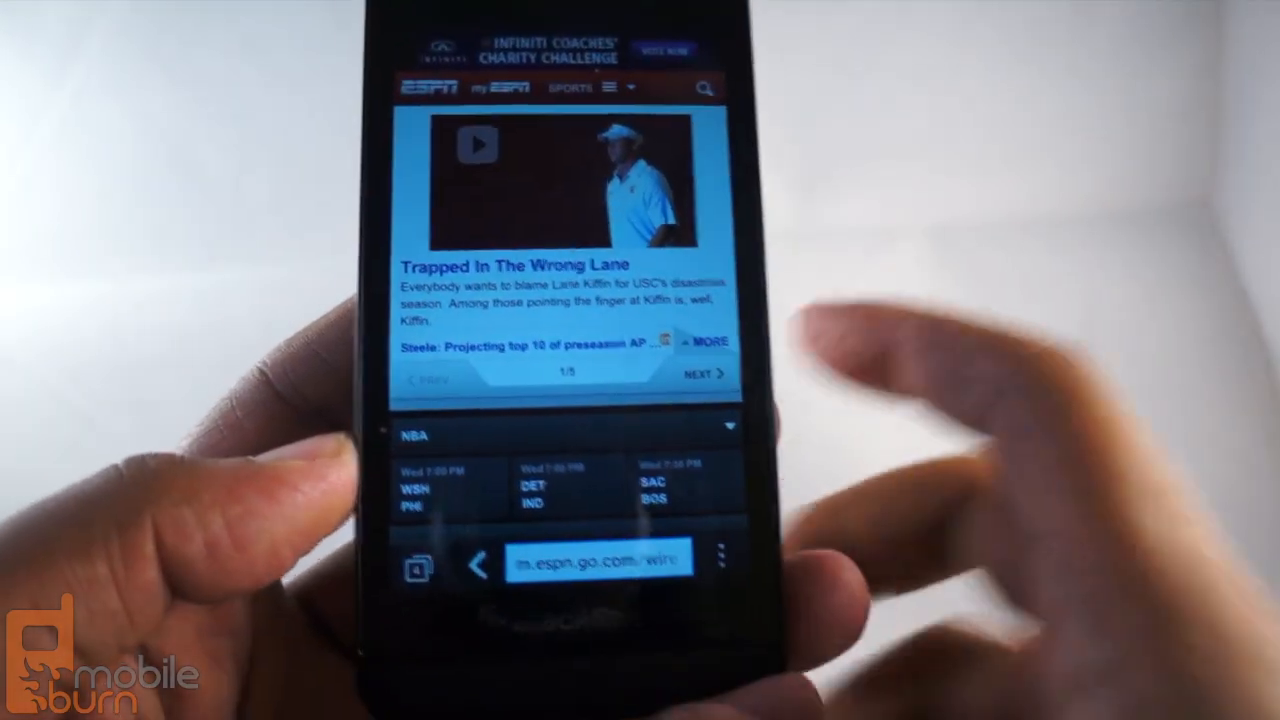
- Enter Reader view and scroll through Reviews & News articles to the BlackBerry Z10 announcement
click(590, 560)
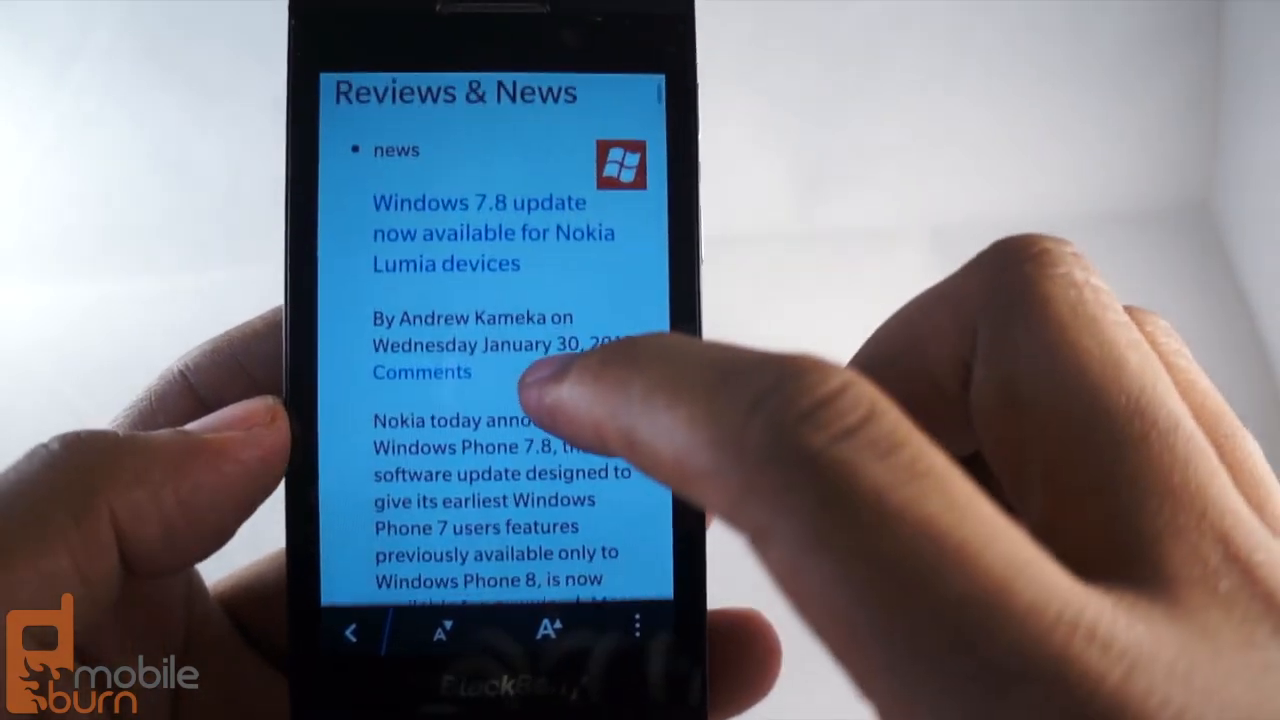
scroll(down, 3)
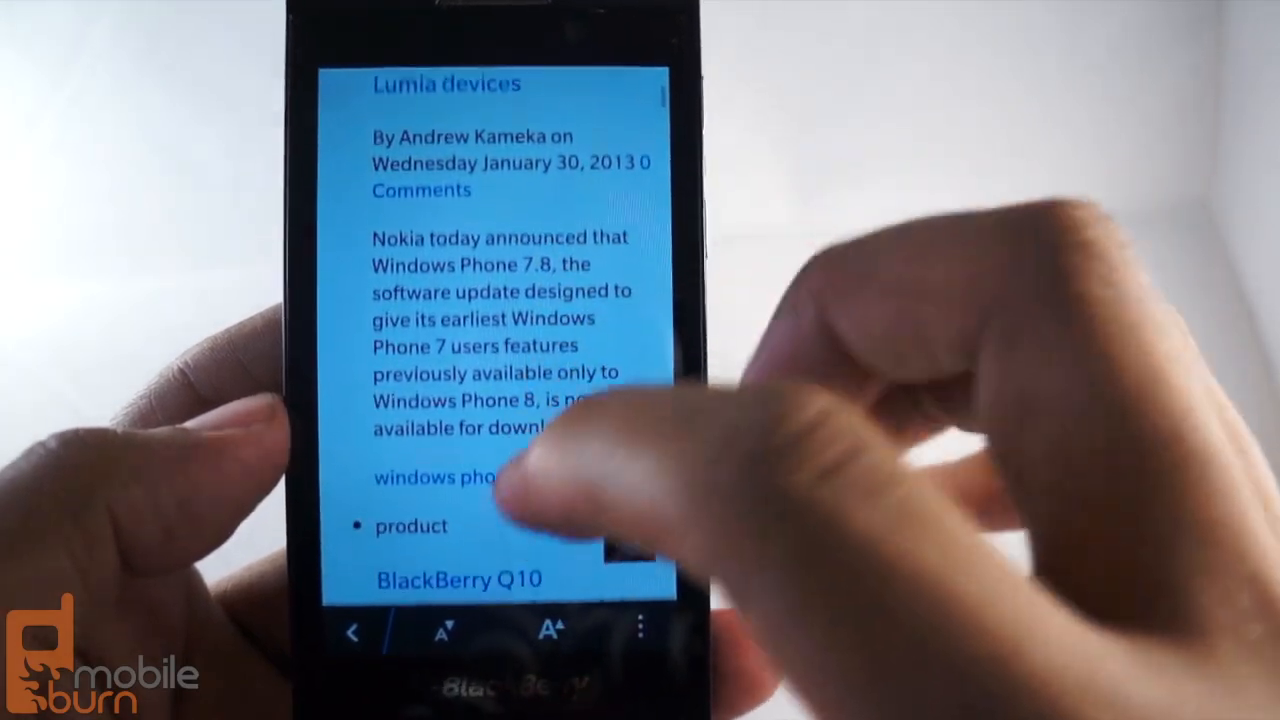
scroll(down, 3)
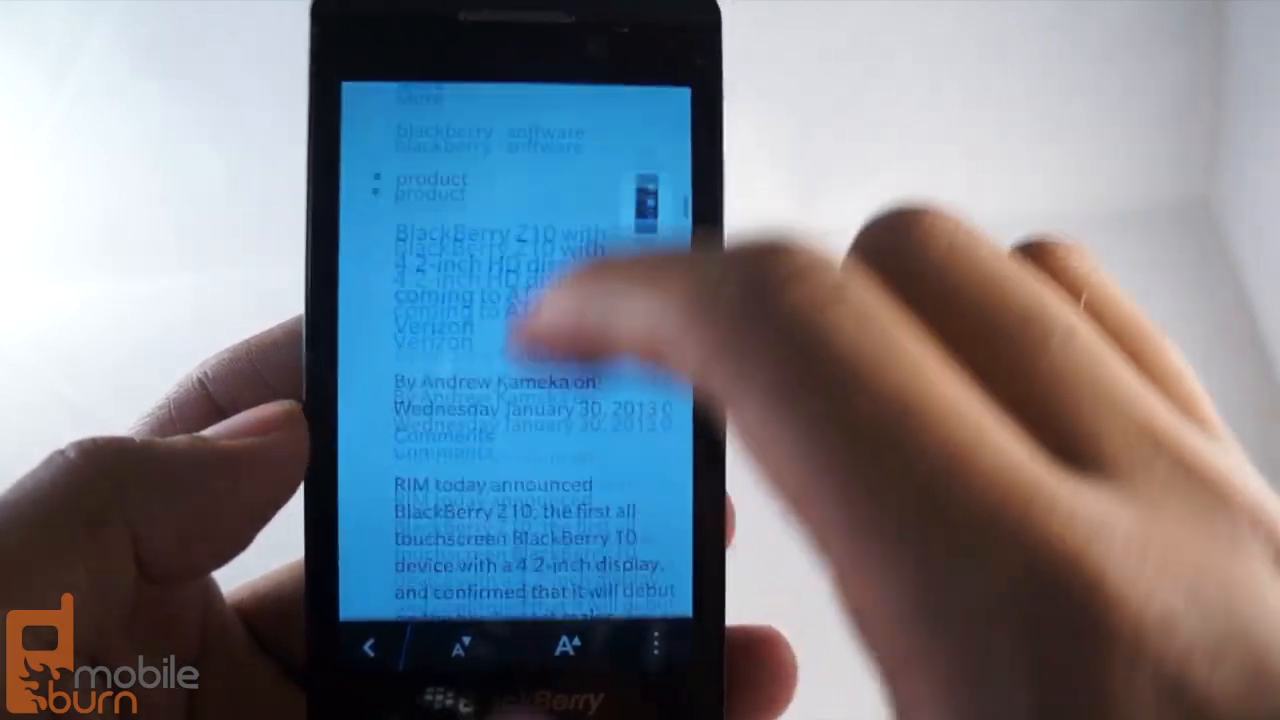
scroll(down, 3)
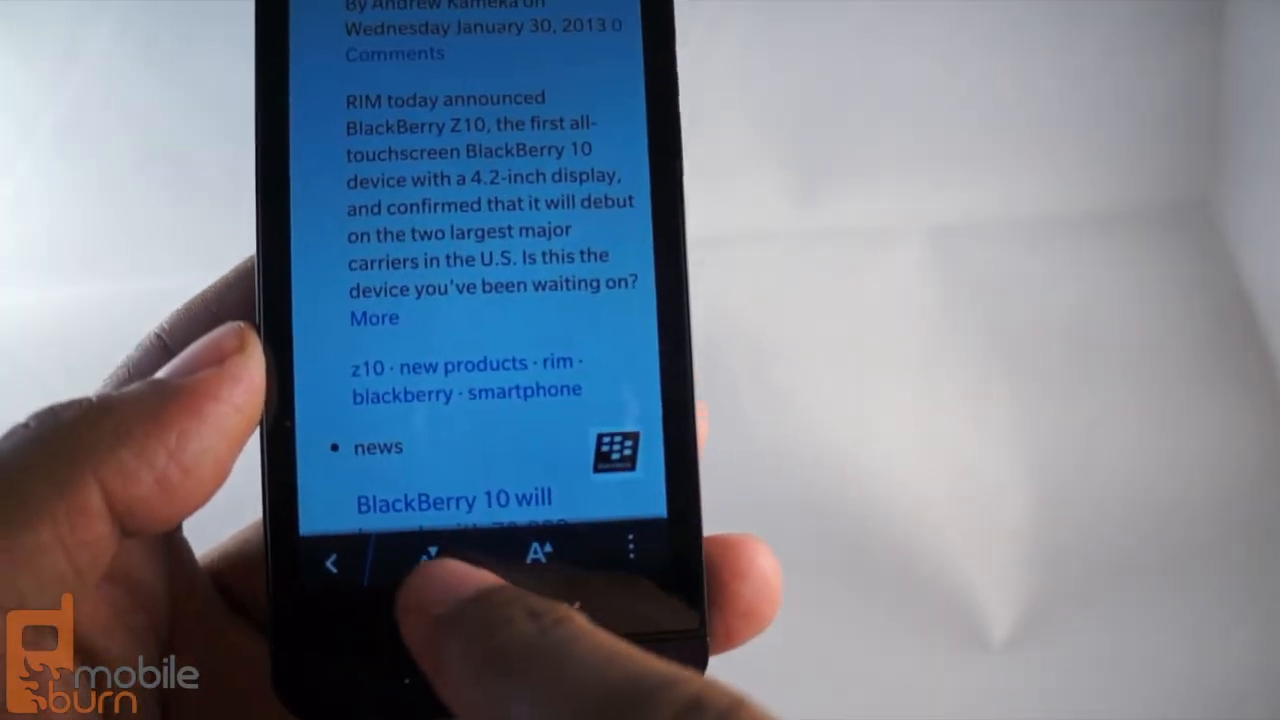
scroll(down, 3)
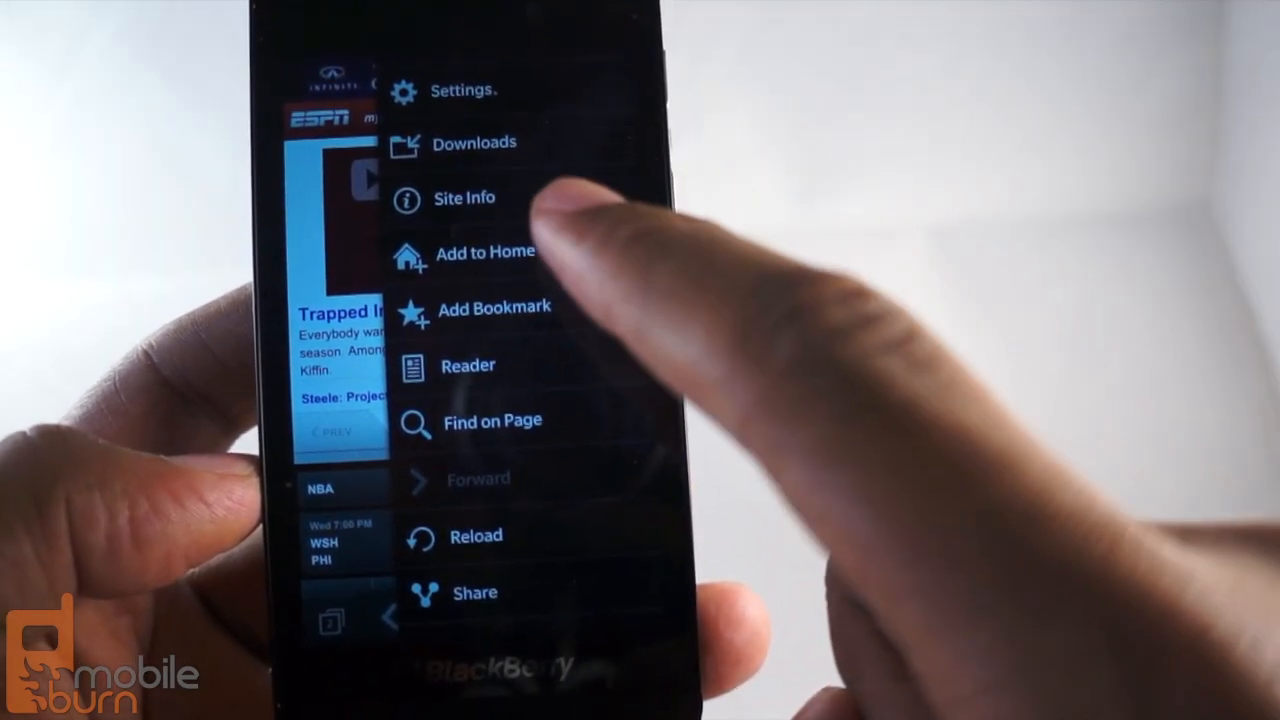
- Add the ESPN page to the home screen as the shortcut 'Home - ESPN'
click(483, 251)
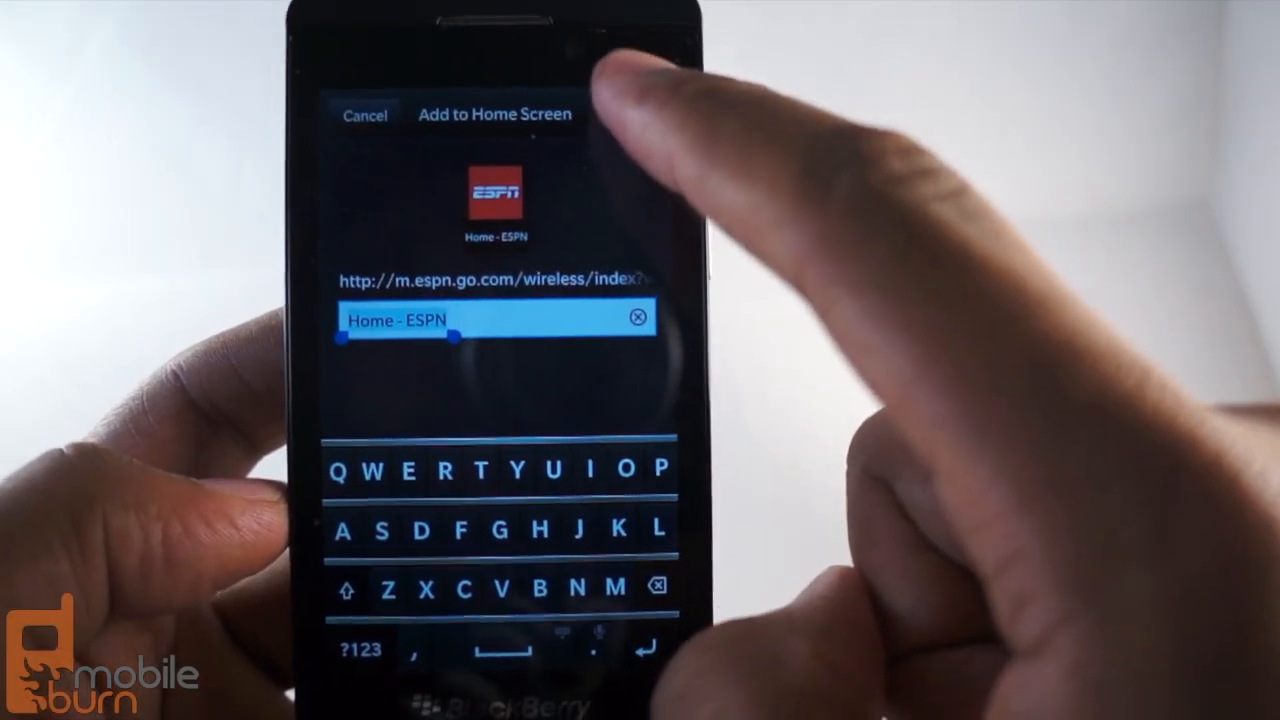
click(493, 113)
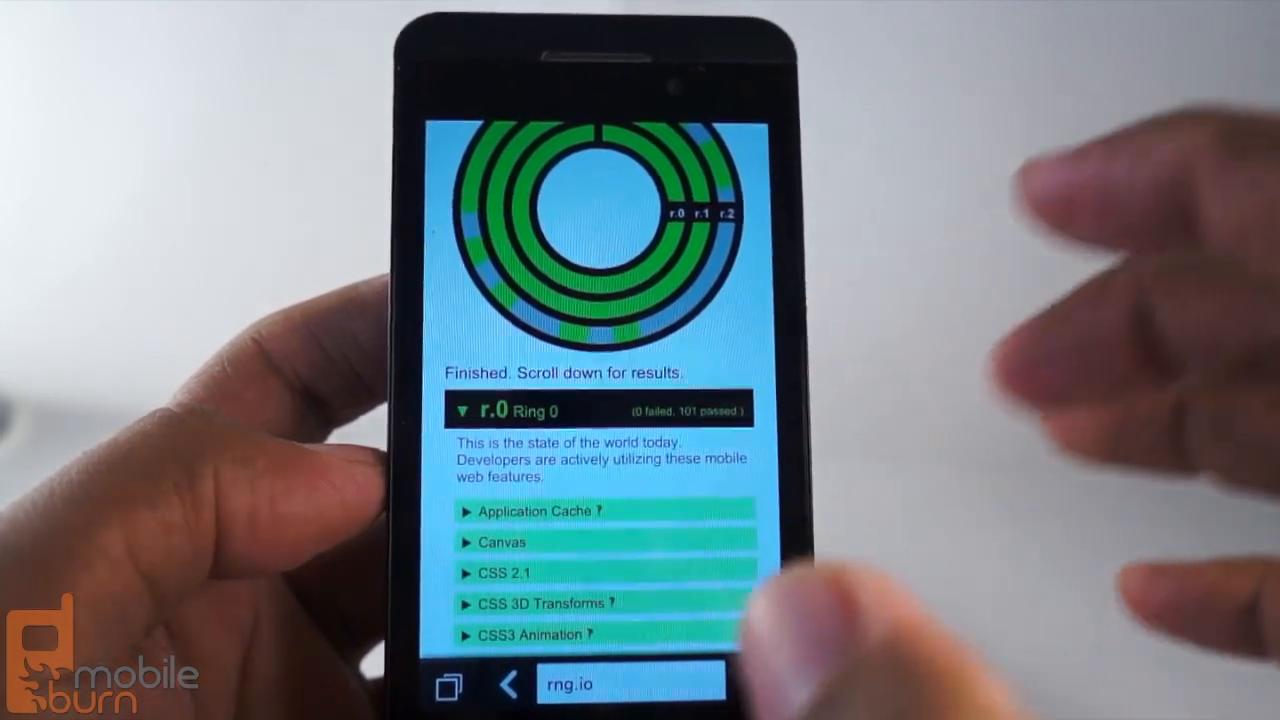
- Scroll through Ringmark results to view Ring 2 expanded with 40 failed and 190 passed
scroll(up, 3)
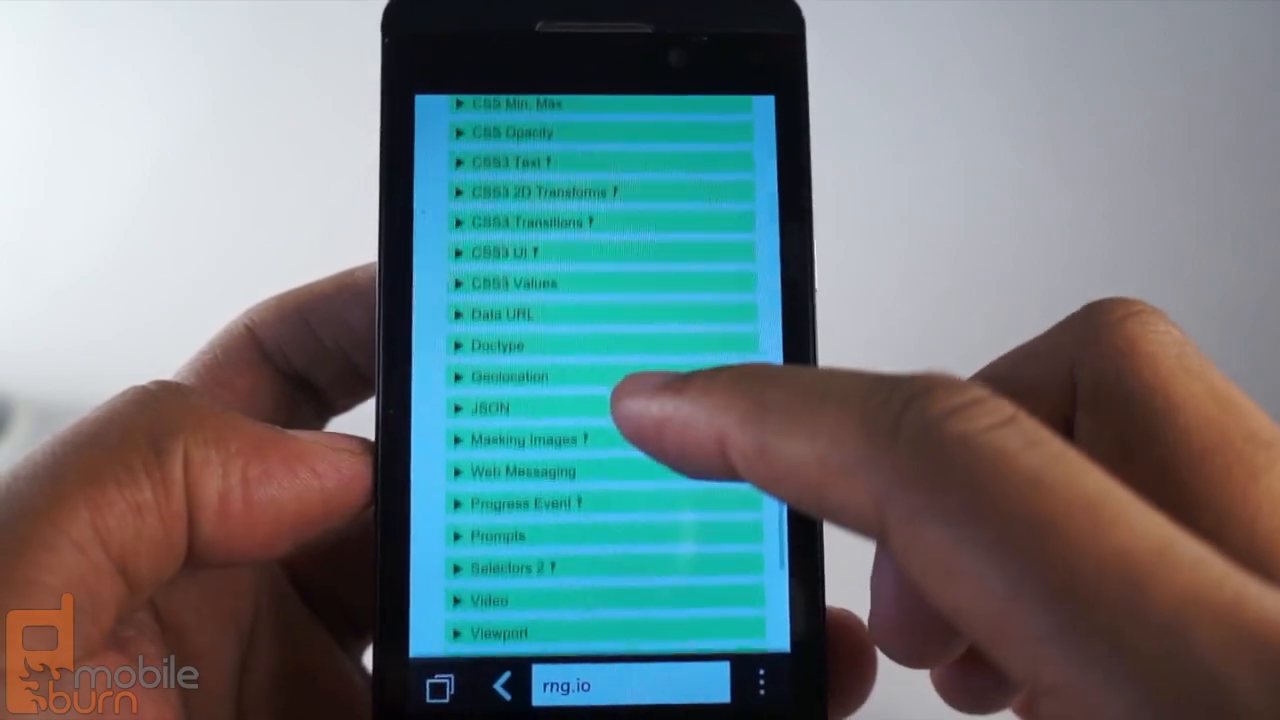
scroll(down, 3)
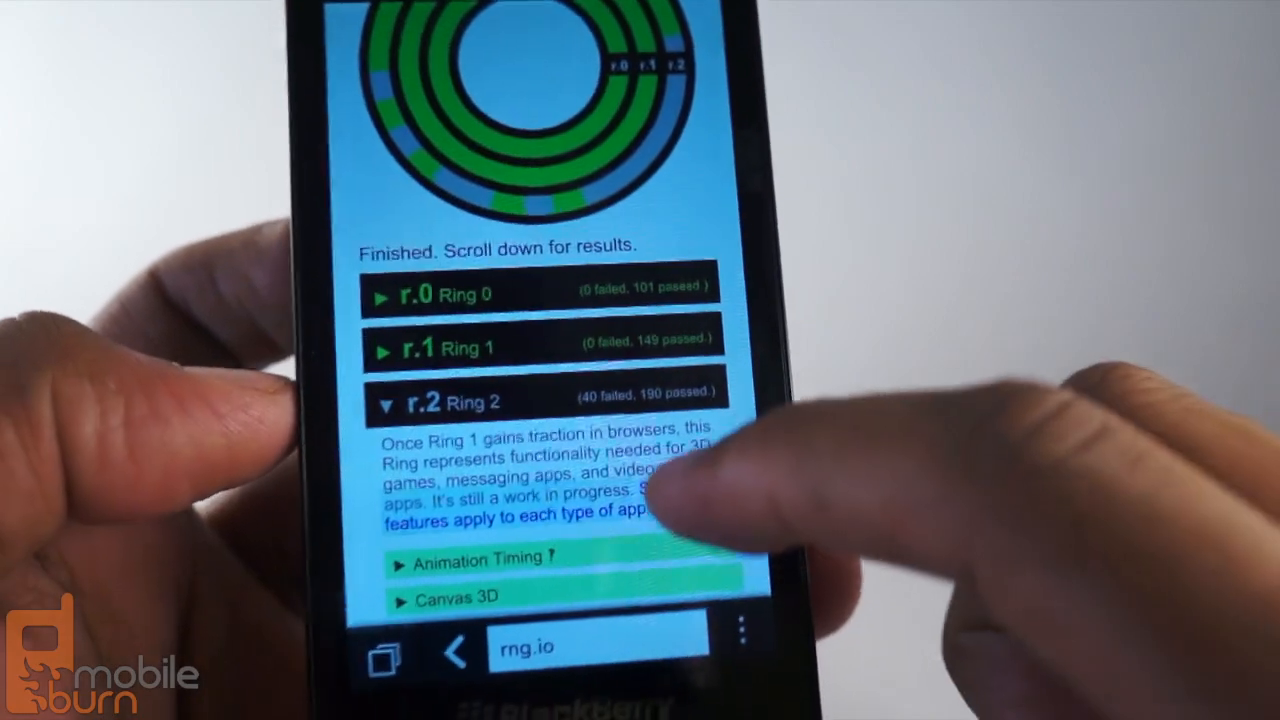
scroll(down, 3)
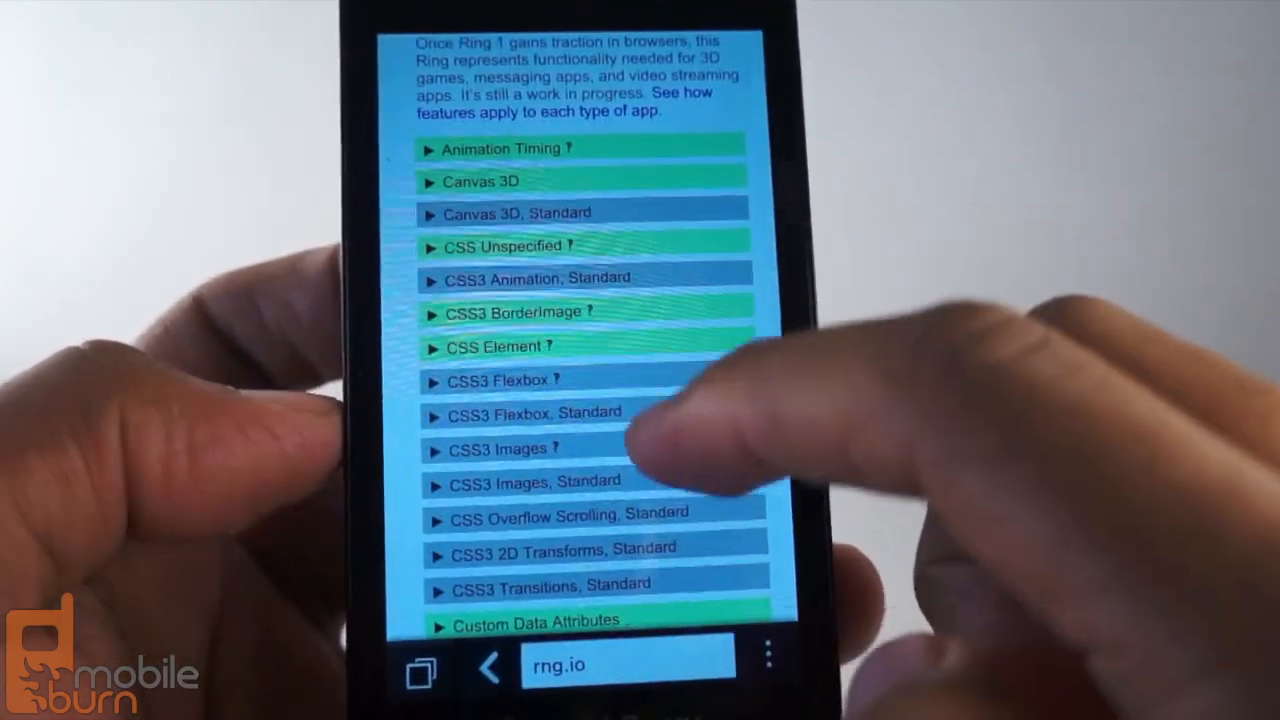